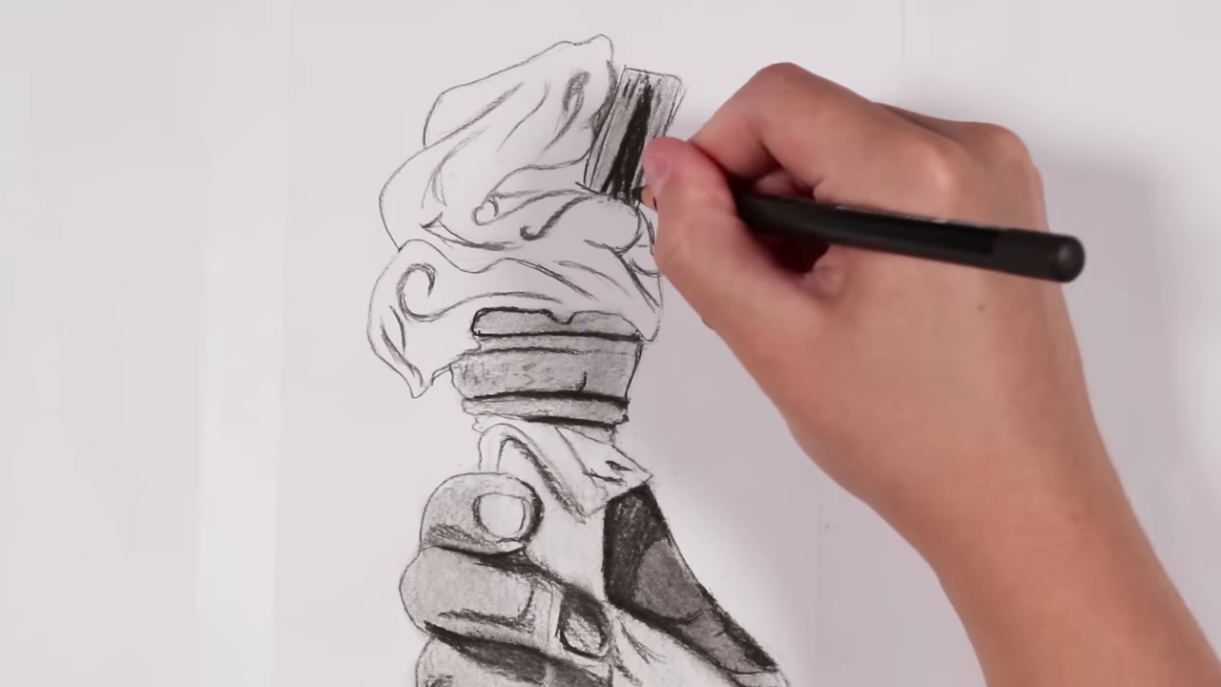
mouse_move(649, 496)
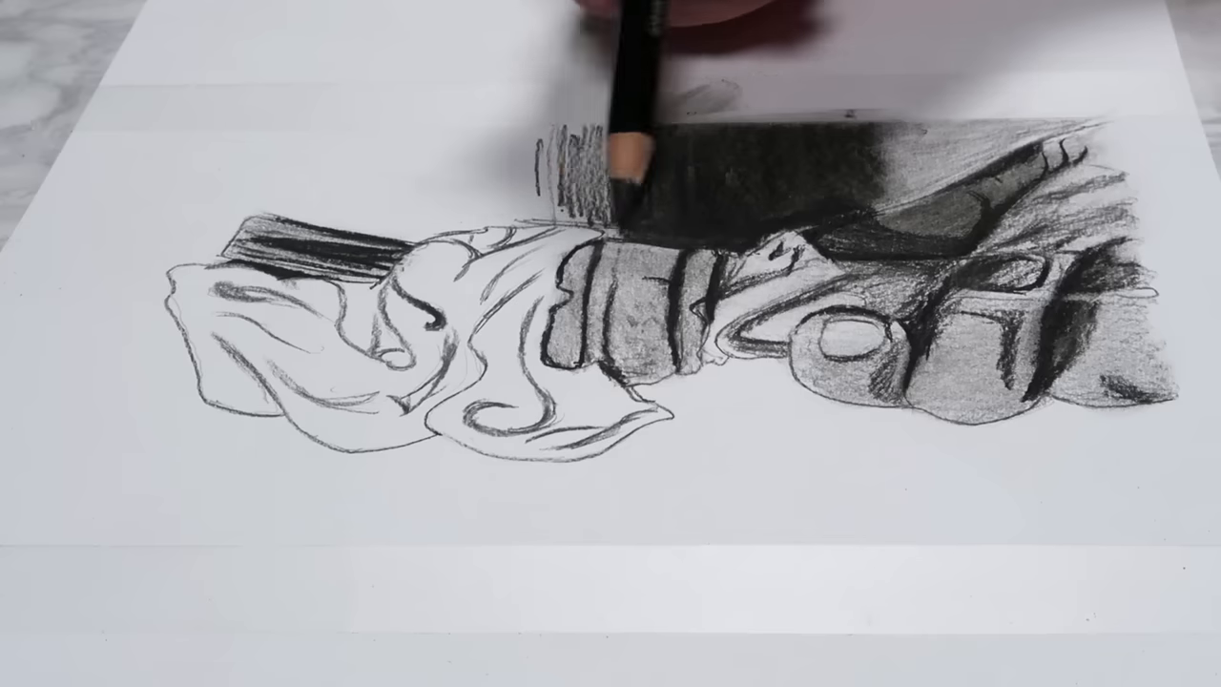
click(177, 573)
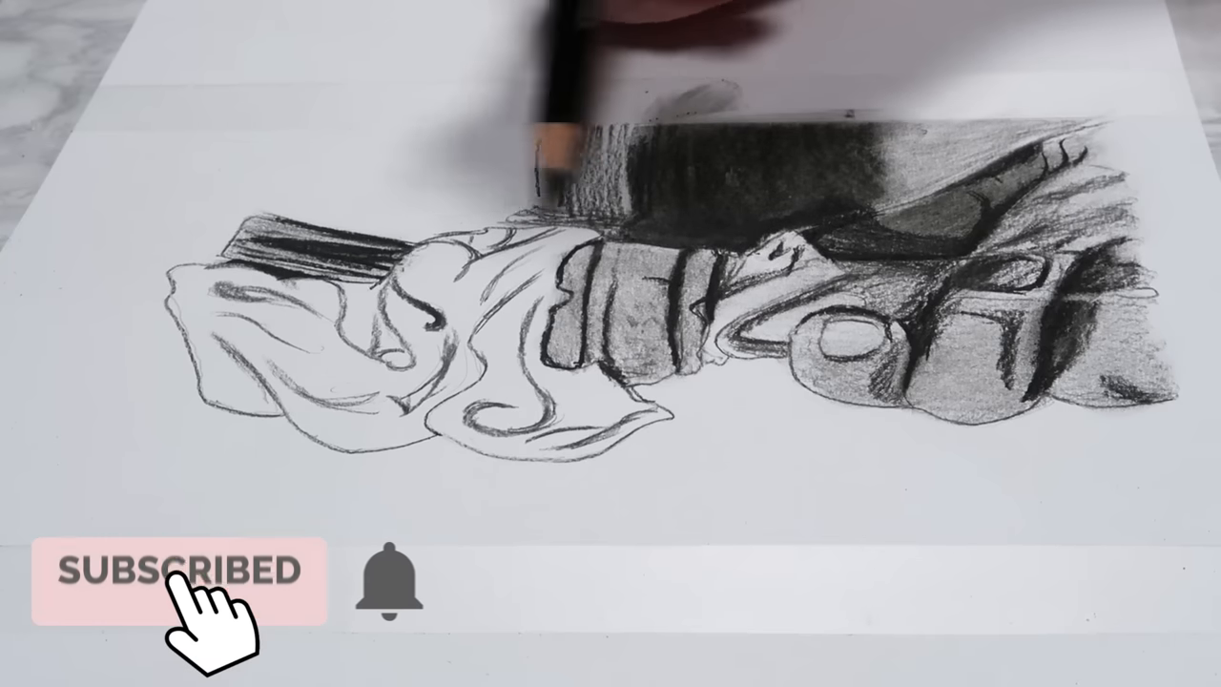